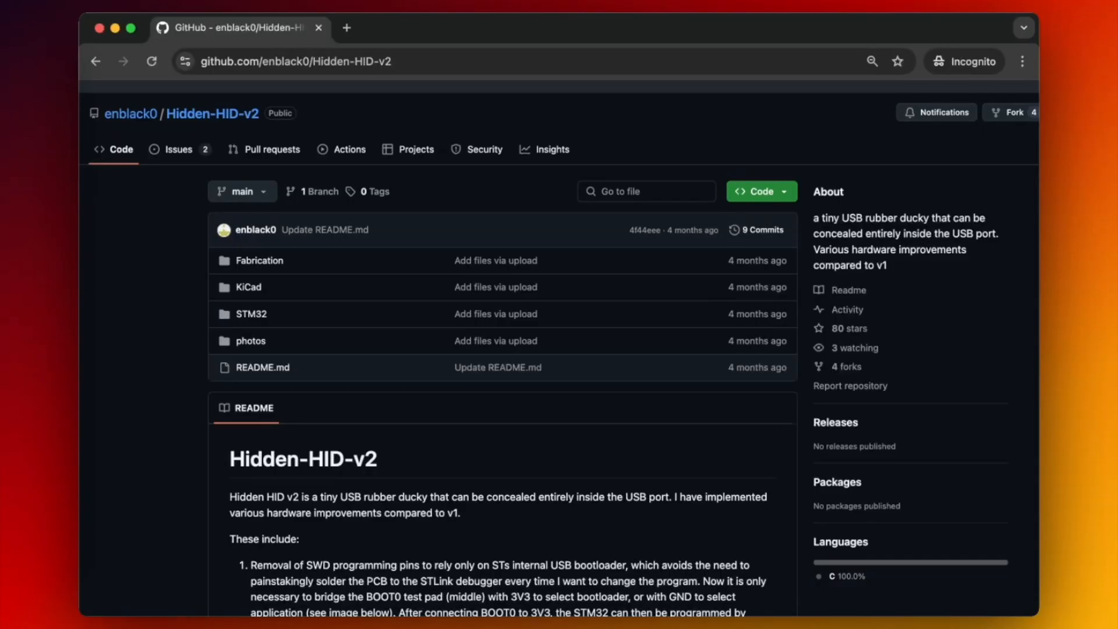
Scroll the Hidden-HID-v2 README past the photos to the GND, BOOT0 and 3V3 pad diagram.
{"action": "scroll", "scroll_direction": "down", "scroll_amount": 3}
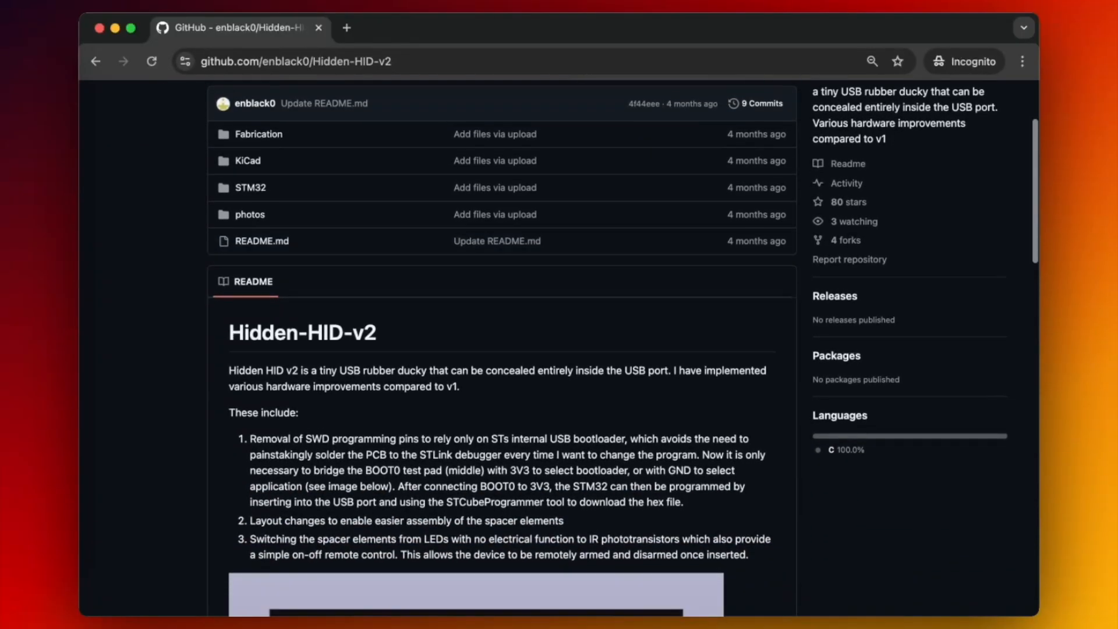
{"action": "scroll", "scroll_direction": "down", "scroll_amount": 3}
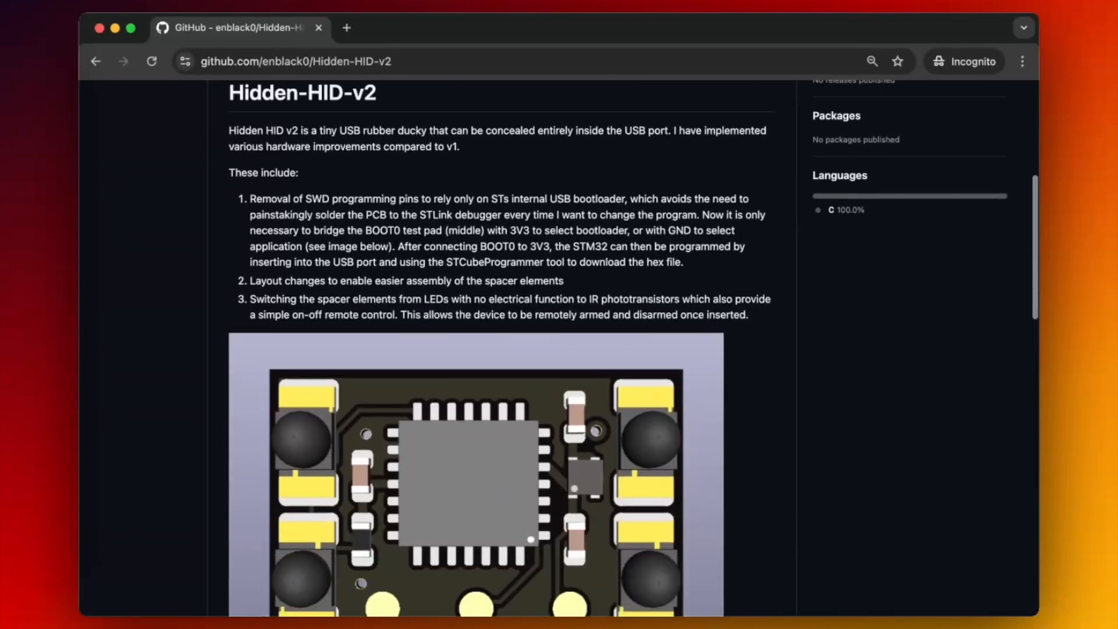
{"action": "scroll", "scroll_direction": "down", "scroll_amount": 3}
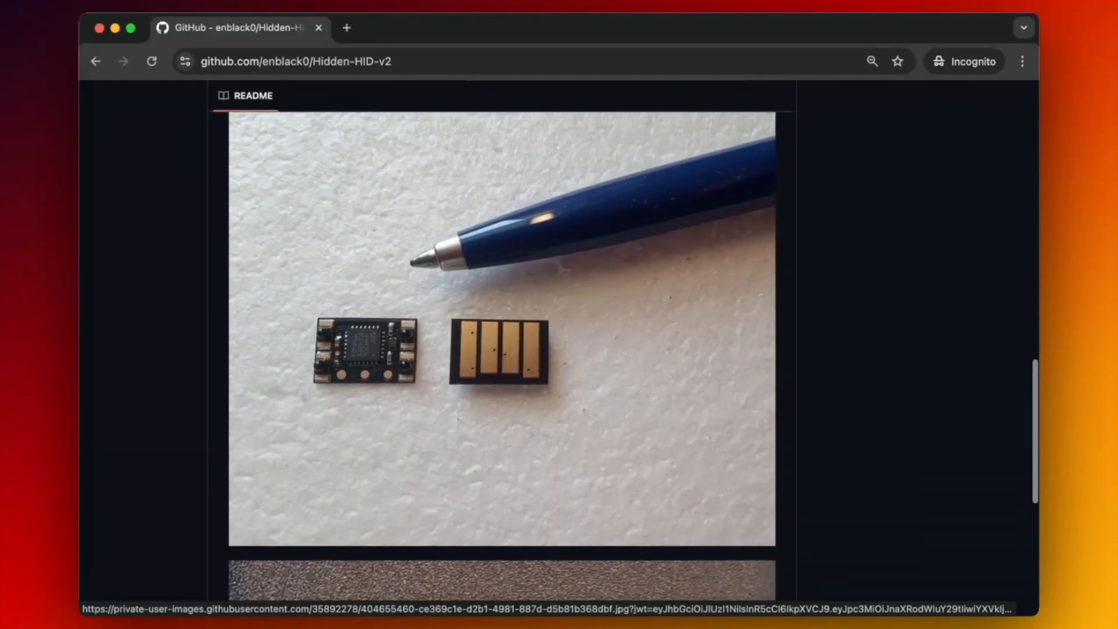
{"action": "scroll", "scroll_direction": "down", "scroll_amount": 3}
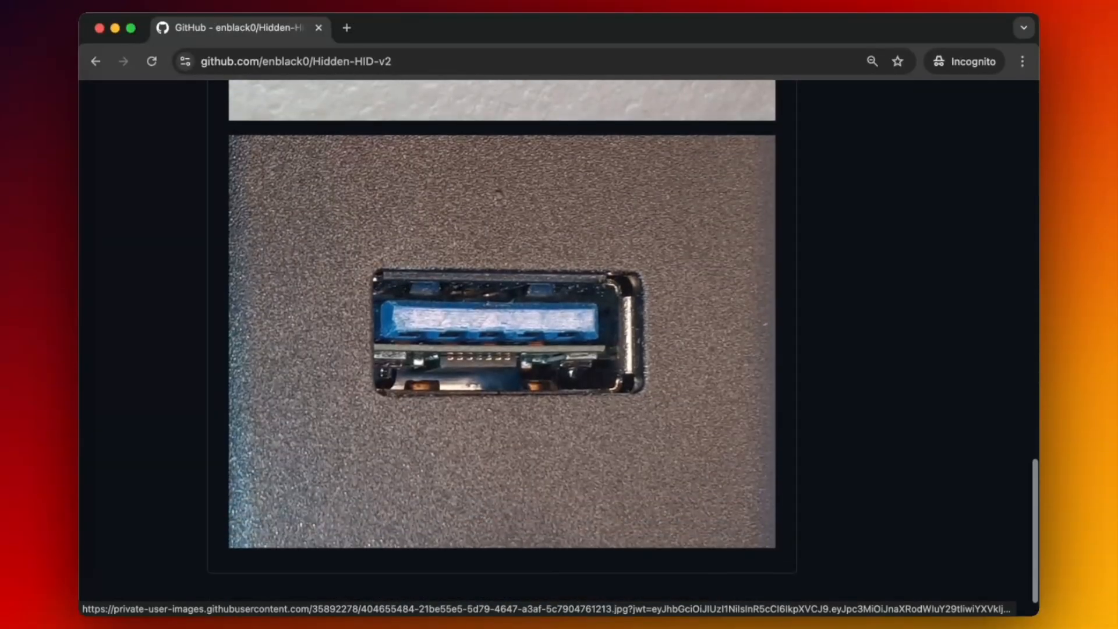
{"action": "scroll", "scroll_direction": "down", "scroll_amount": 3}
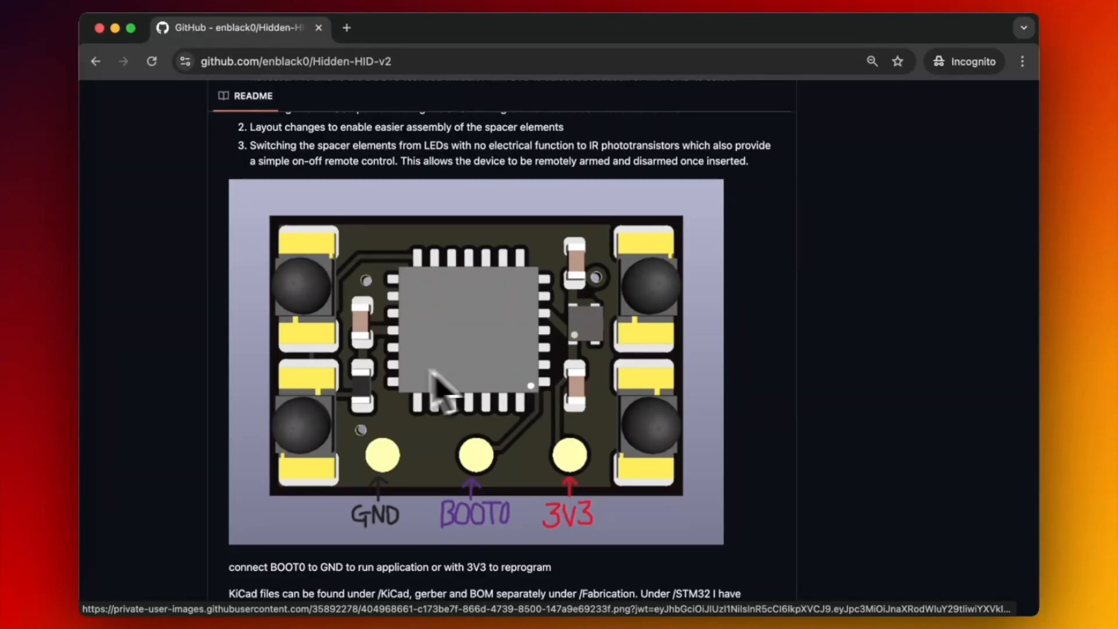
{"action": "mouse_move", "coordinate": [339, 328]}
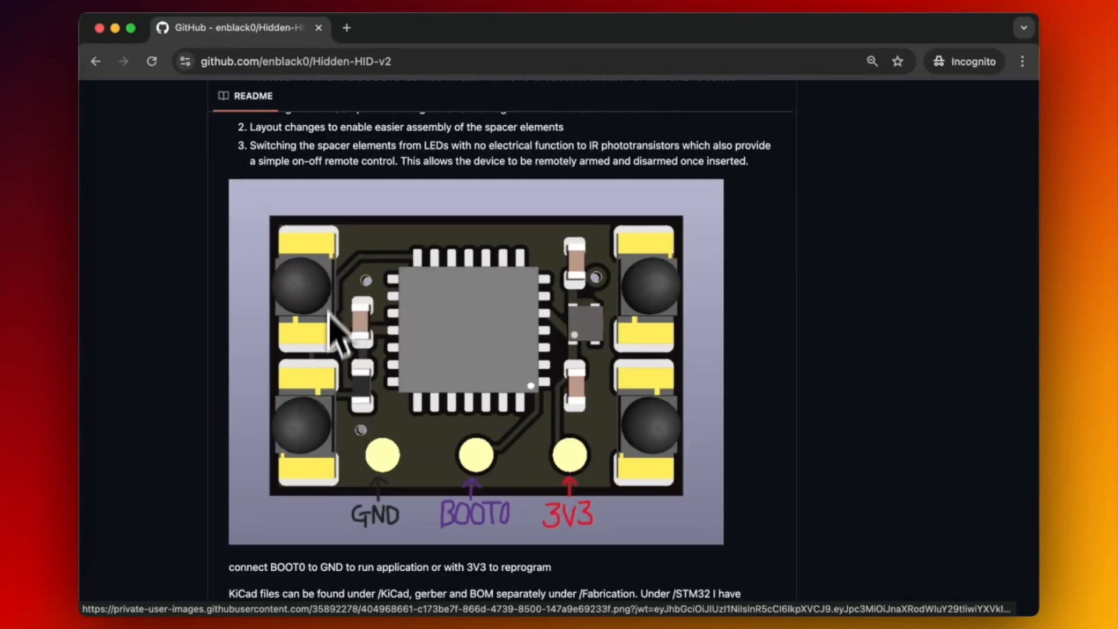
{"action": "mouse_move", "coordinate": [663, 410]}
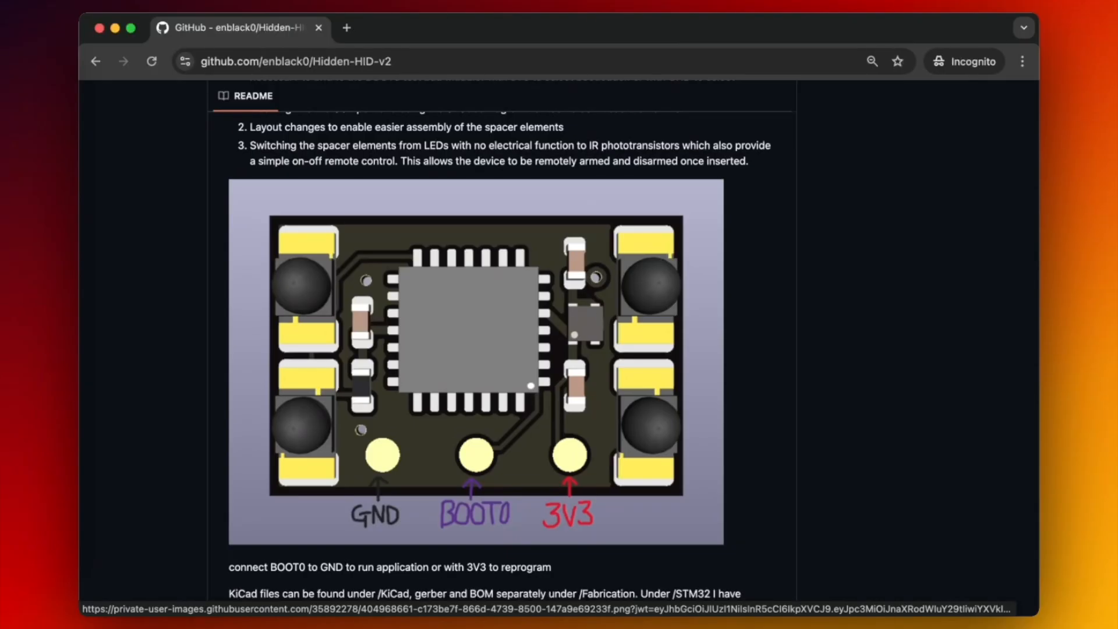
{"action": "scroll", "scroll_direction": "down", "scroll_amount": 3}
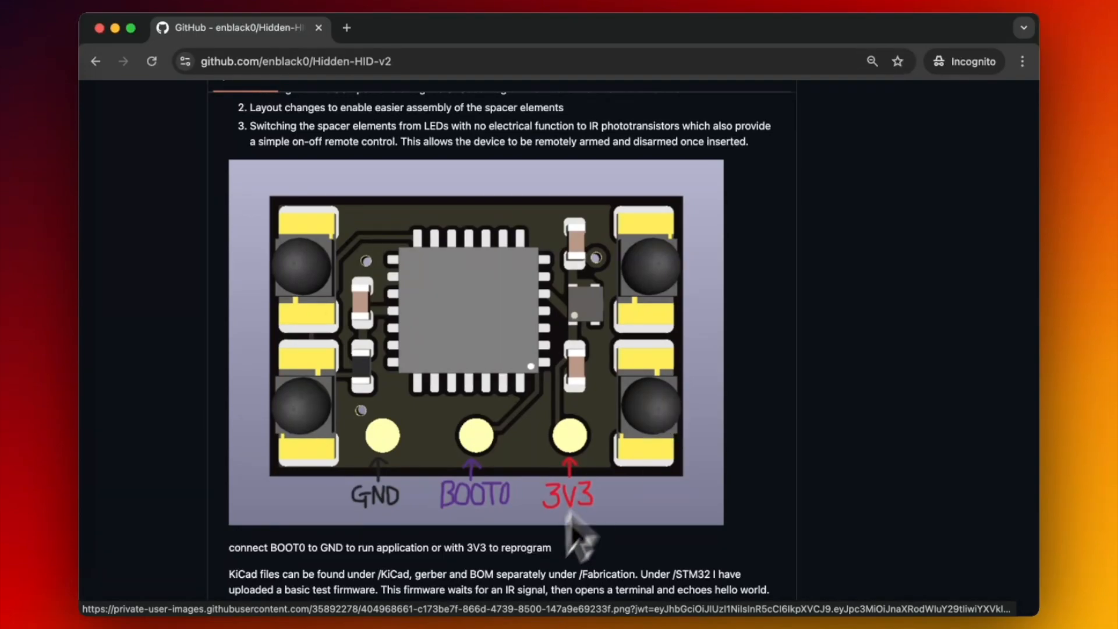
{"action": "mouse_move", "coordinate": [498, 514]}
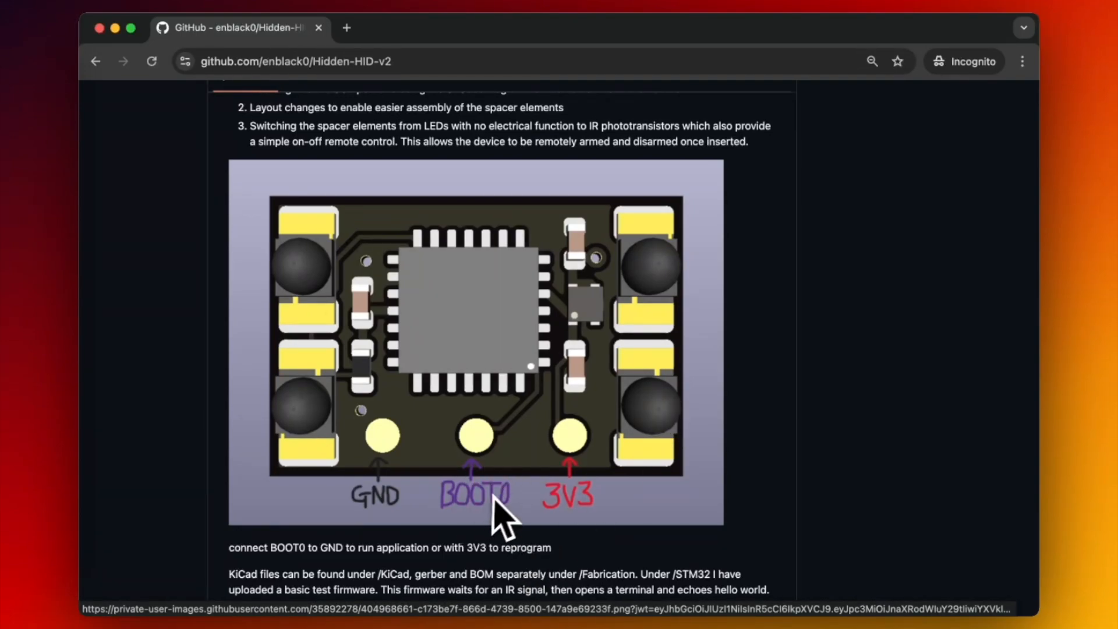
{"action": "mouse_move", "coordinate": [610, 491]}
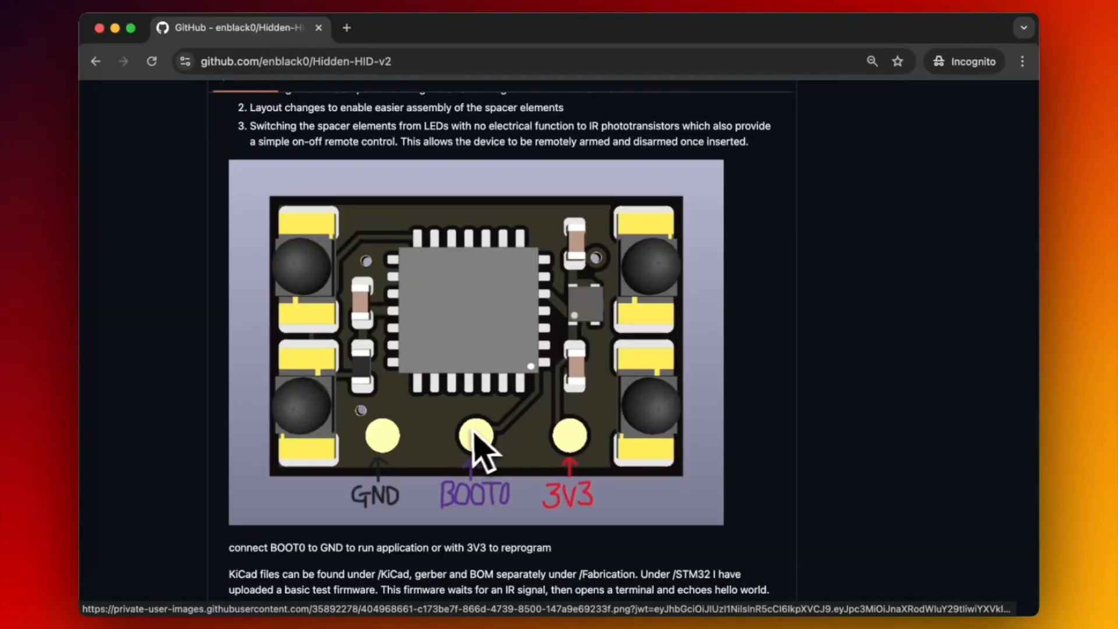
{"action": "mouse_move", "coordinate": [484, 456]}
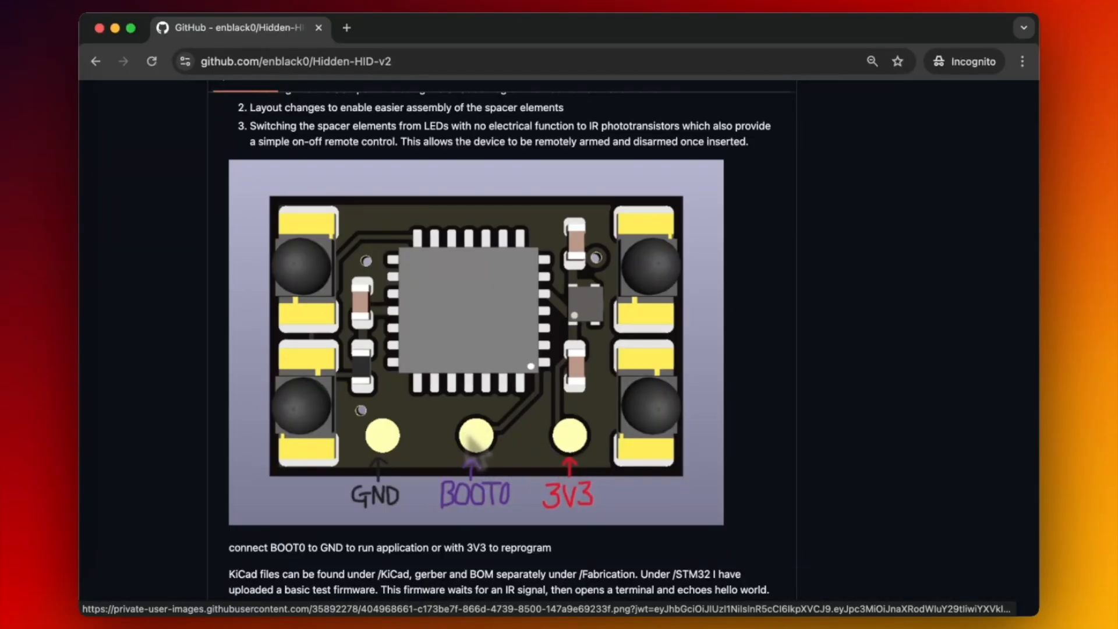
{"action": "mouse_move", "coordinate": [474, 446]}
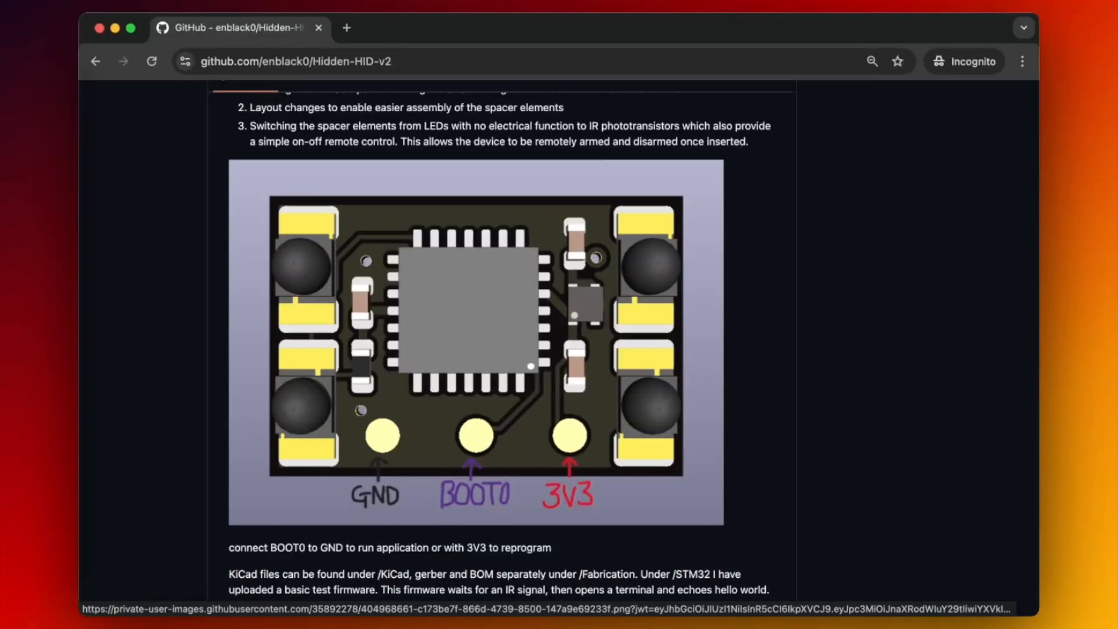
{"action": "mouse_move", "coordinate": [421, 460]}
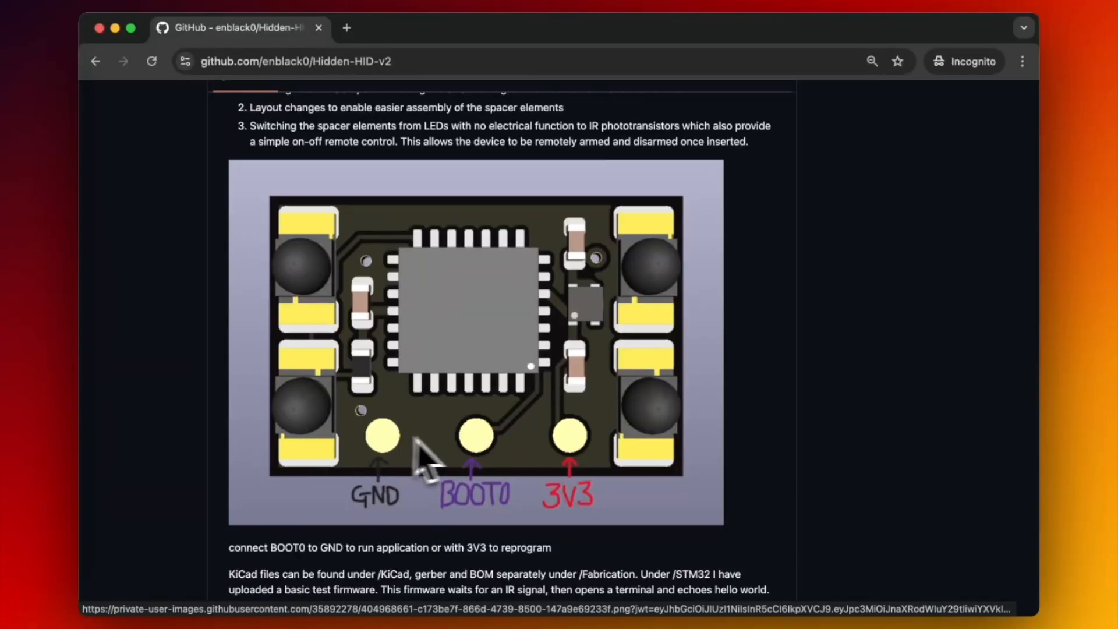
{"action": "mouse_move", "coordinate": [479, 456]}
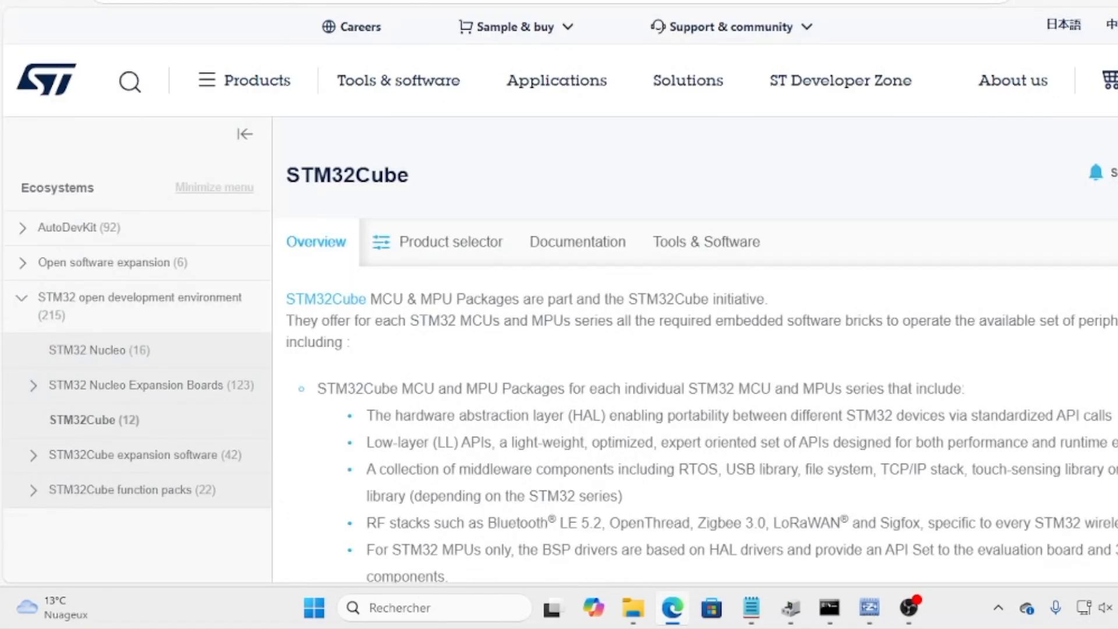
{"action": "mouse_move", "coordinate": [285, 245]}
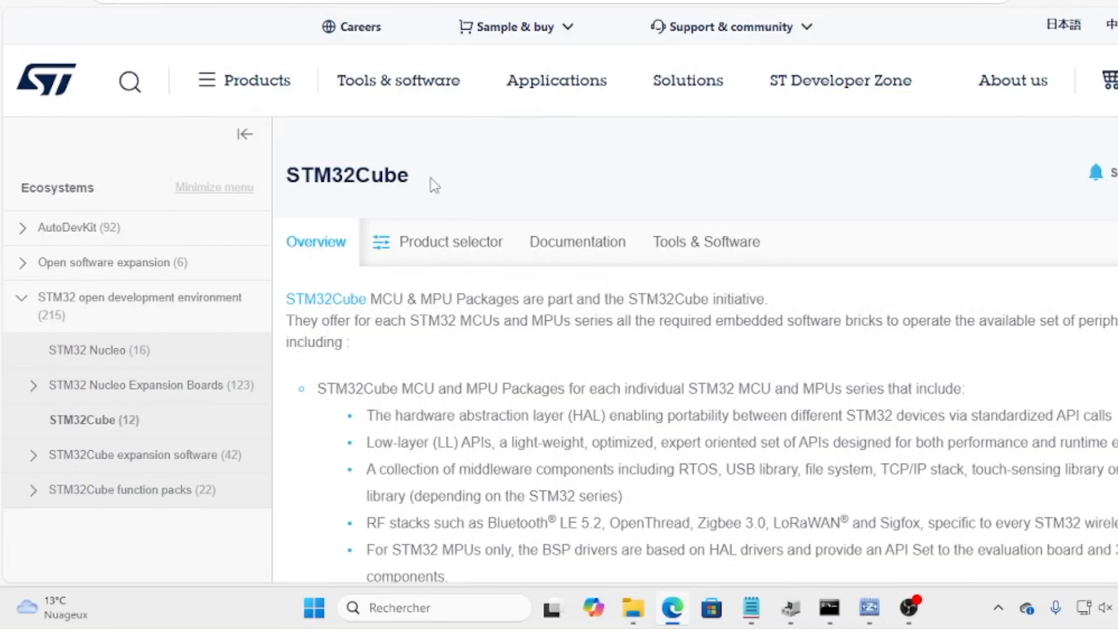
{"action": "mouse_move", "coordinate": [660, 365]}
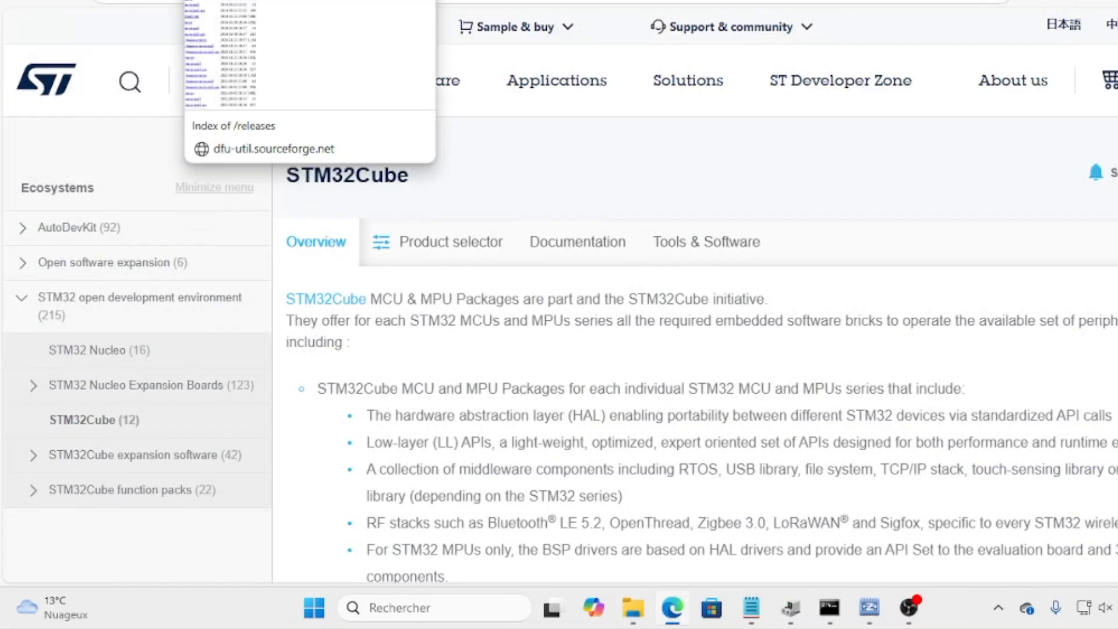
Show the dfu-util.sourceforge.net releases index listing versions 0.8 to 0.11.
{"action": "left_click", "coordinate": [271, 149]}
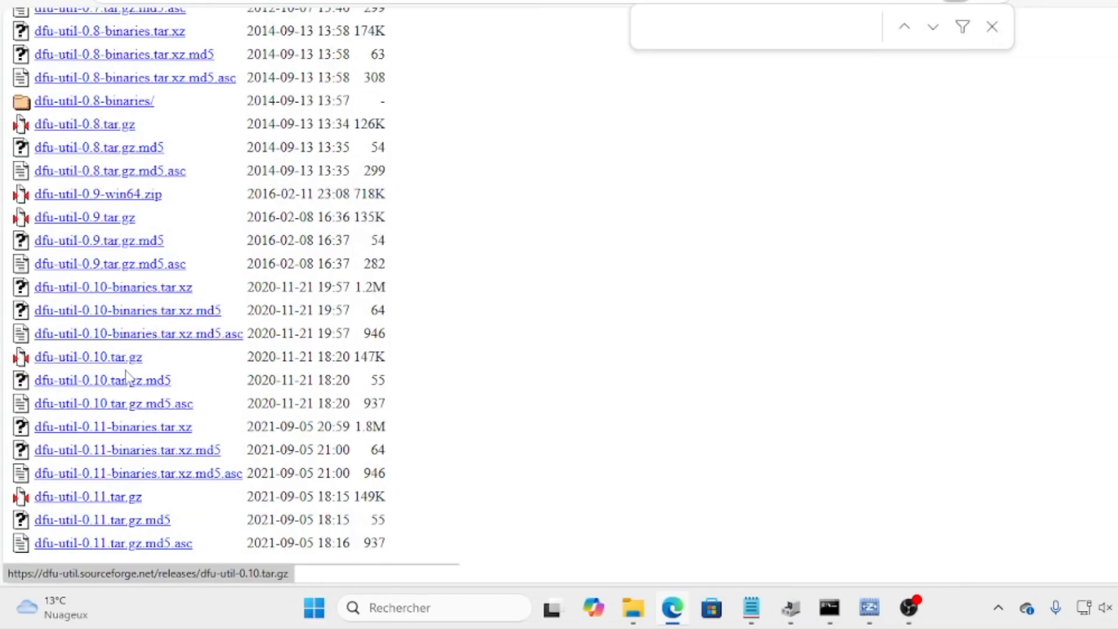
{"action": "mouse_move", "coordinate": [180, 203]}
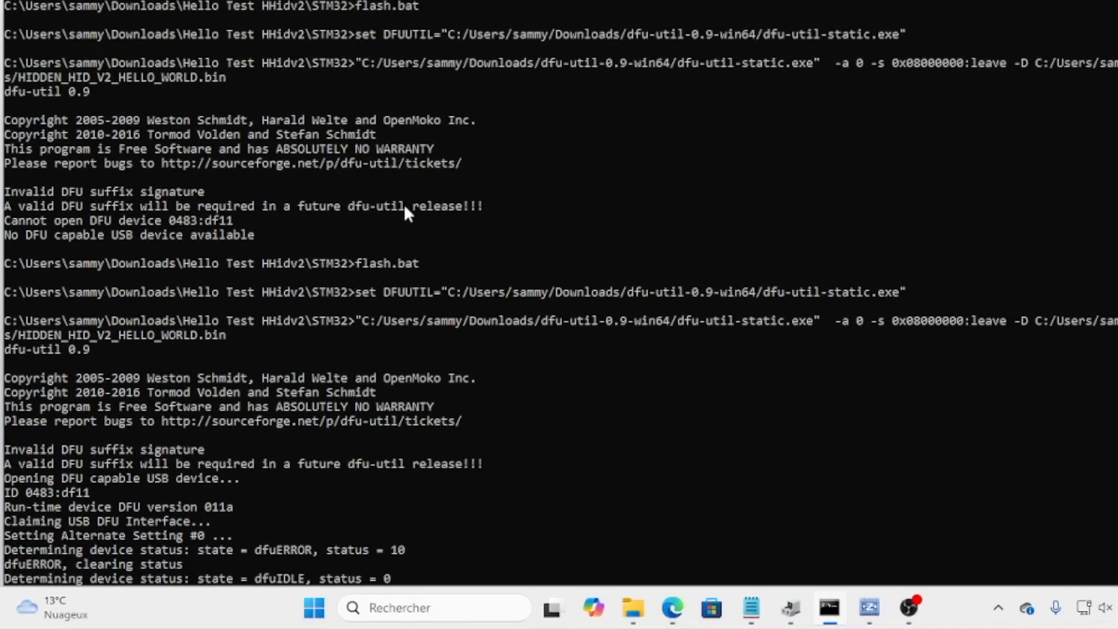
{"action": "scroll", "scroll_direction": "down", "scroll_amount": 3}
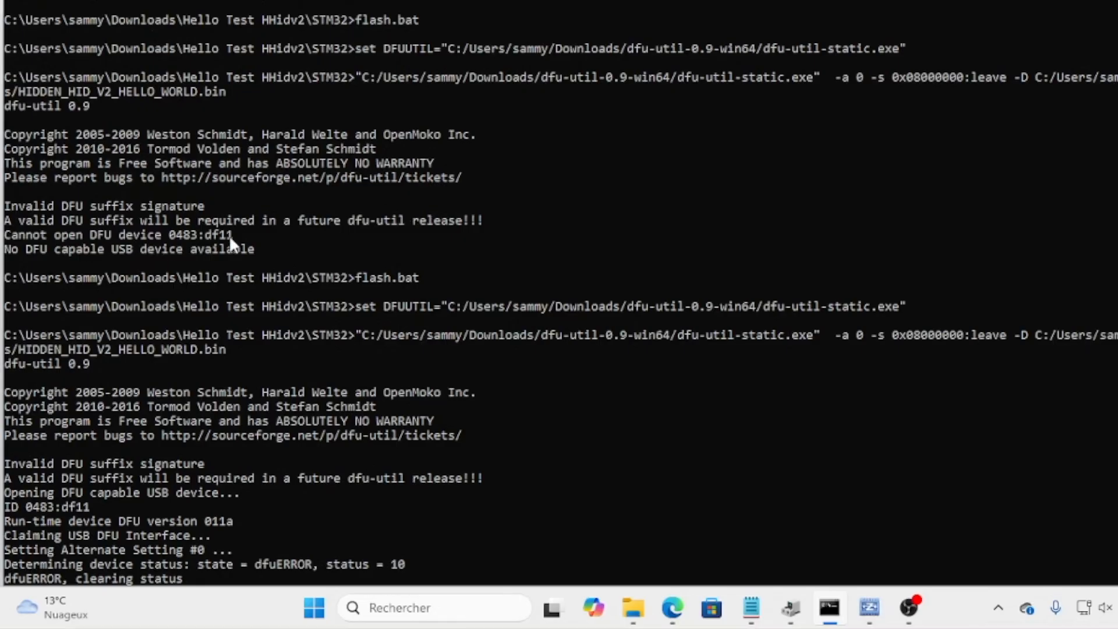
{"action": "mouse_move", "coordinate": [203, 290]}
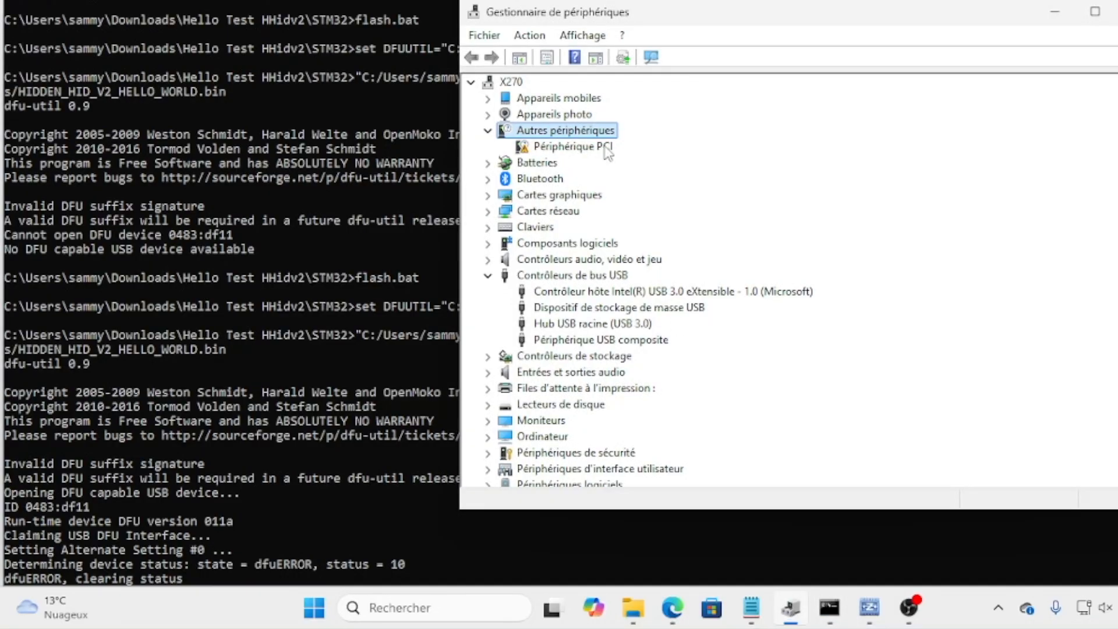
{"action": "mouse_move", "coordinate": [612, 155]}
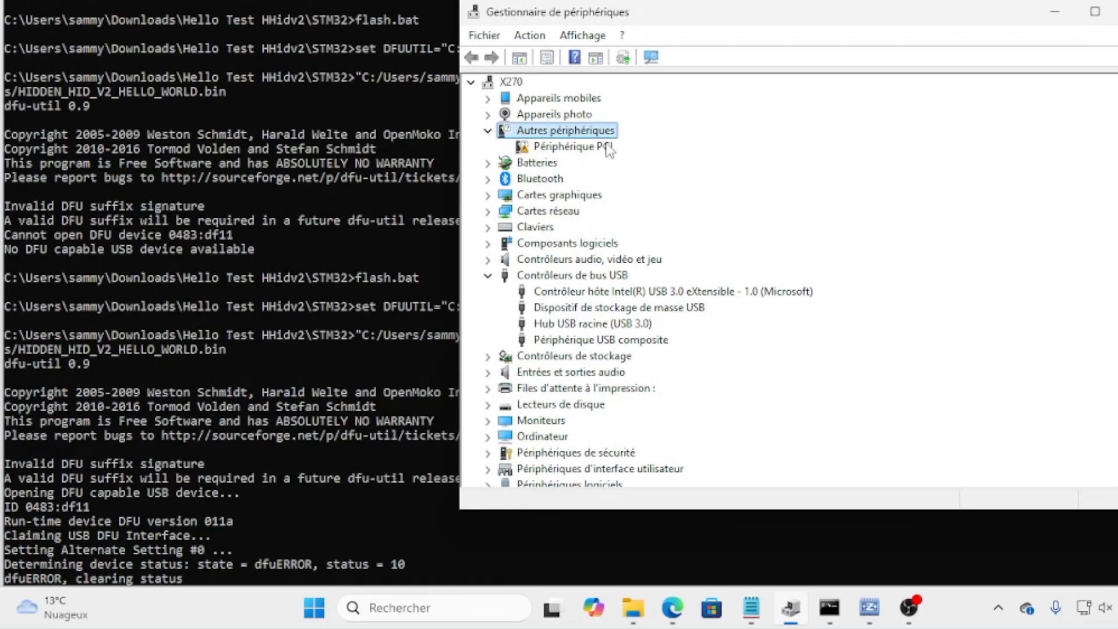
{"action": "mouse_move", "coordinate": [610, 149]}
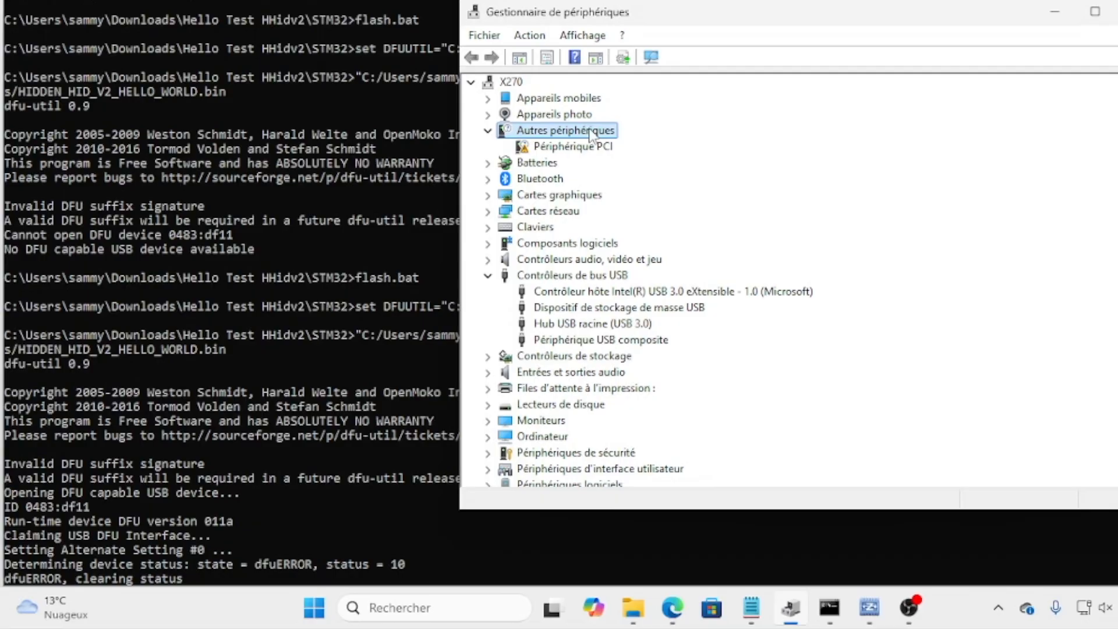
{"action": "mouse_move", "coordinate": [791, 600]}
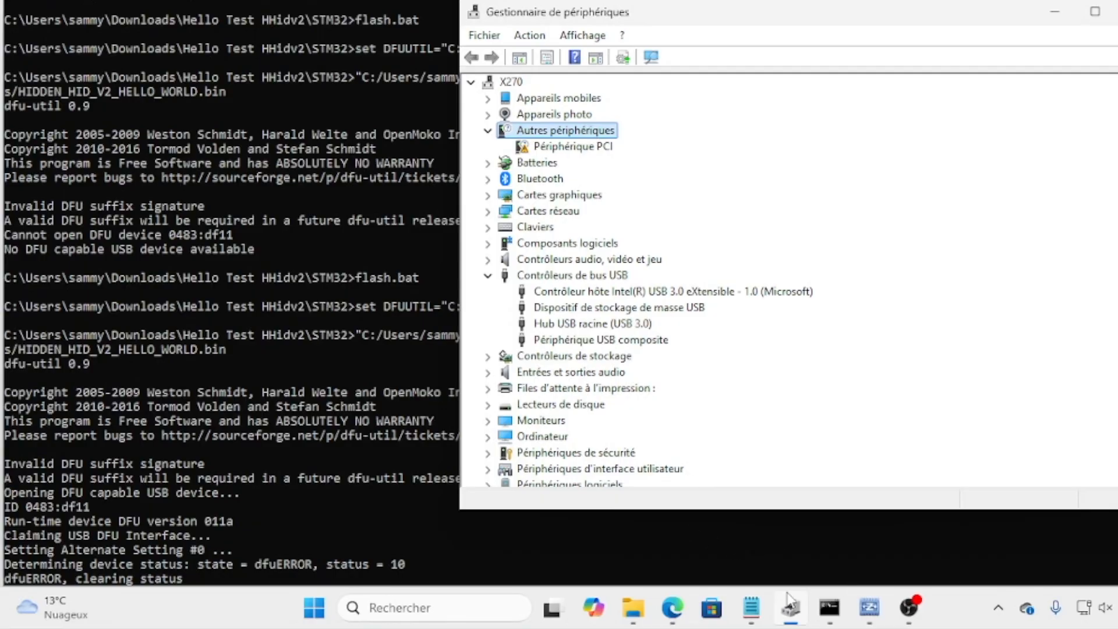
Minimize Device Manager to return to the browser.
{"action": "left_click", "coordinate": [671, 608]}
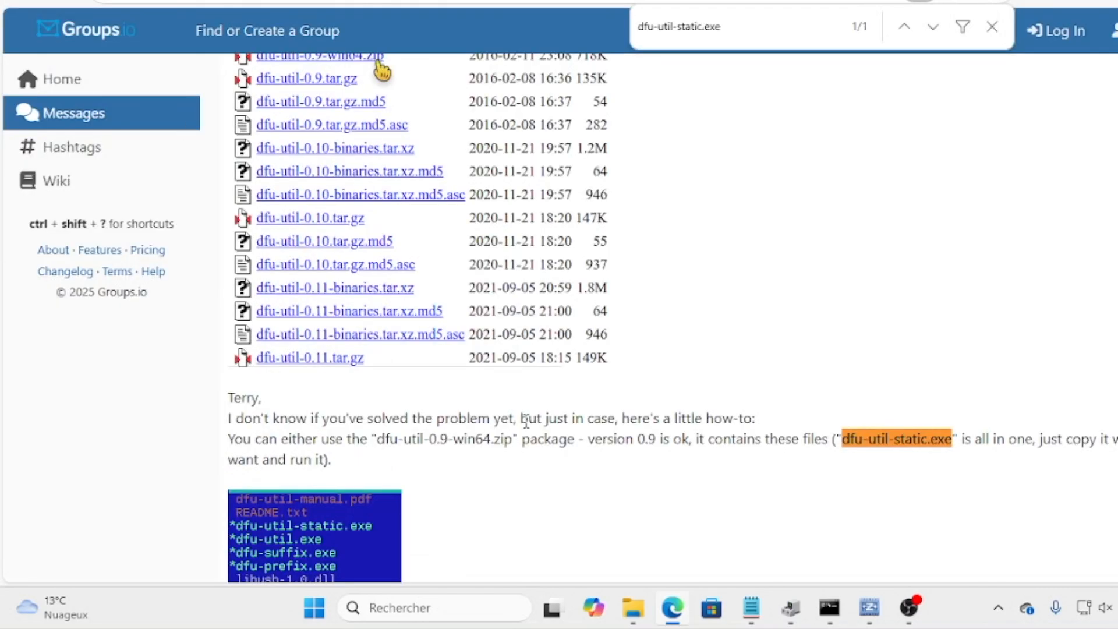
Scroll to the Groups.io reply recommending the libusb driver via Zadig and highlight its key words.
{"action": "scroll", "scroll_direction": "down", "scroll_amount": 3}
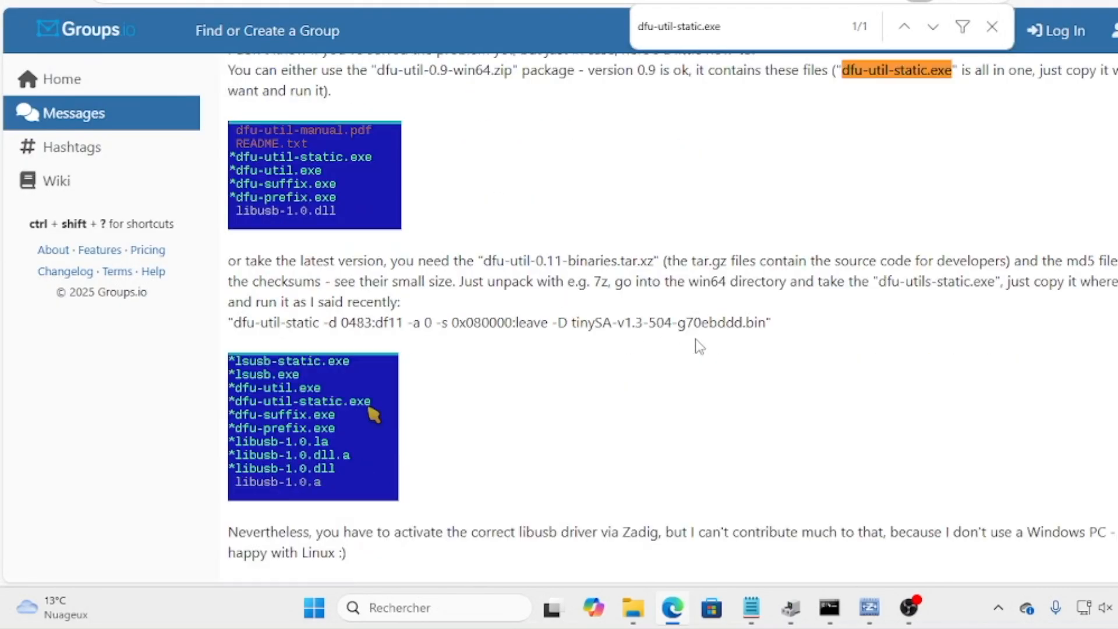
{"action": "scroll", "scroll_direction": "down", "scroll_amount": 3}
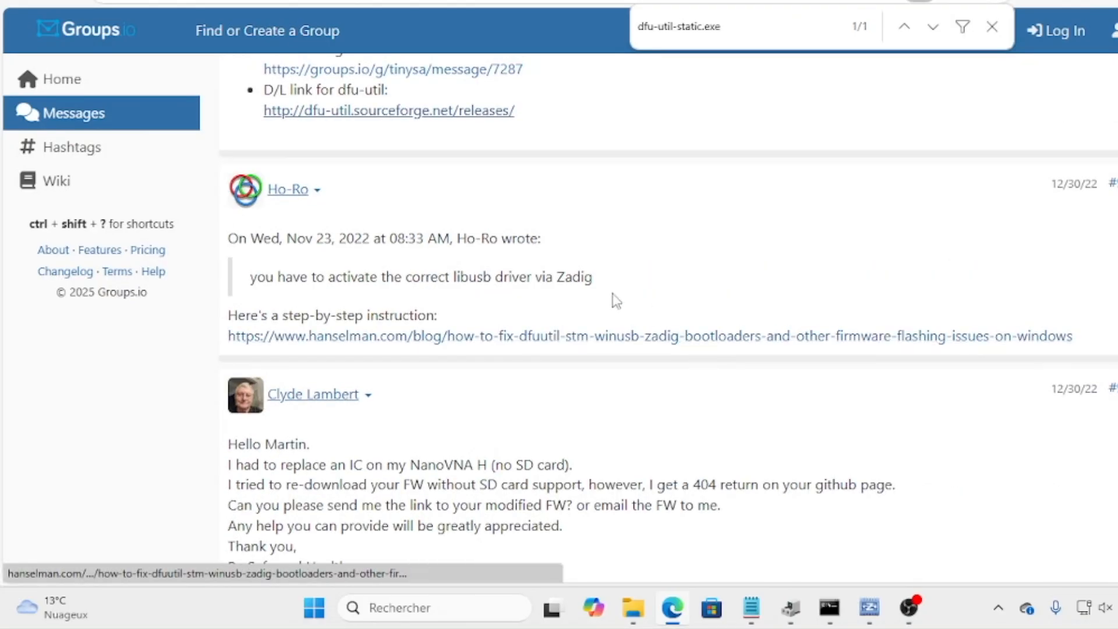
{"action": "double_click", "coordinate": [576, 277]}
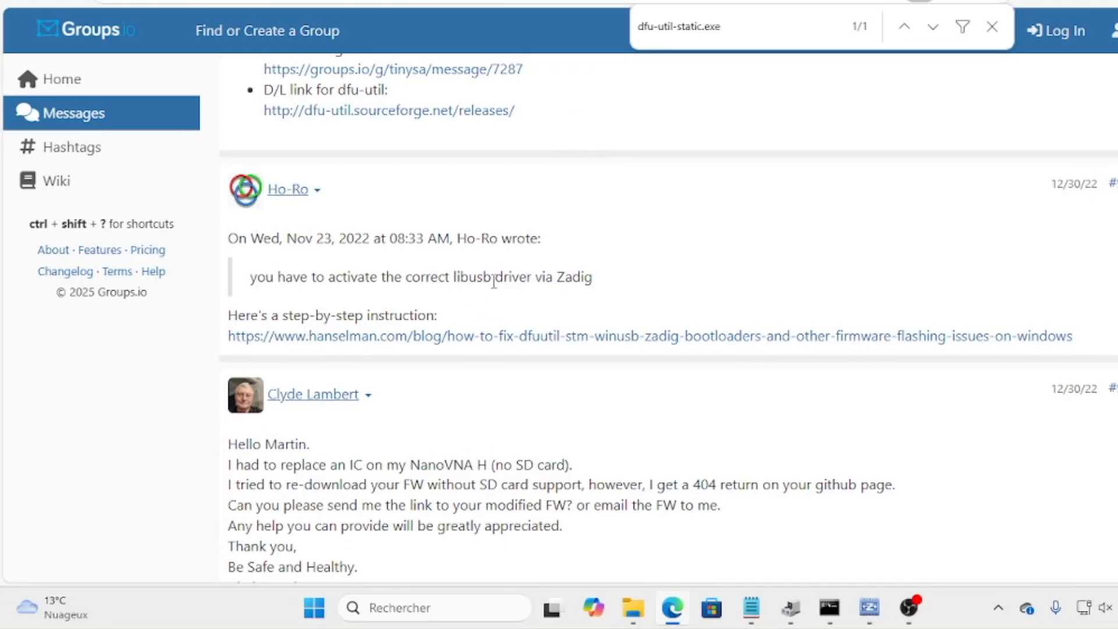
{"action": "double_click", "coordinate": [469, 277]}
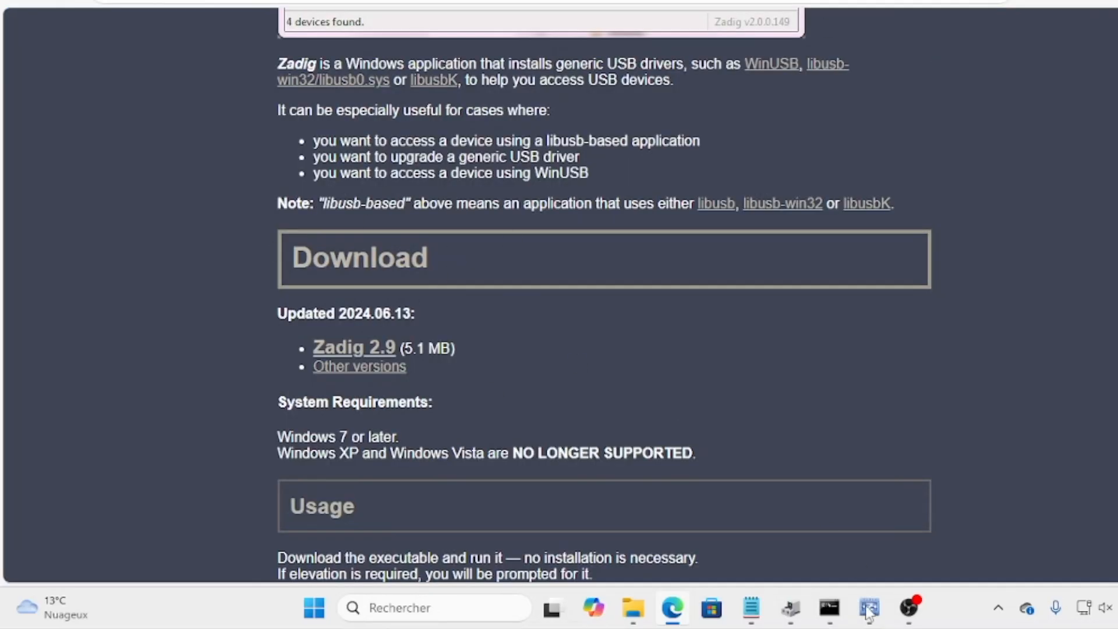
Bring the Zadig 2.9 tool window to the front from the taskbar.
{"action": "left_click", "coordinate": [868, 608]}
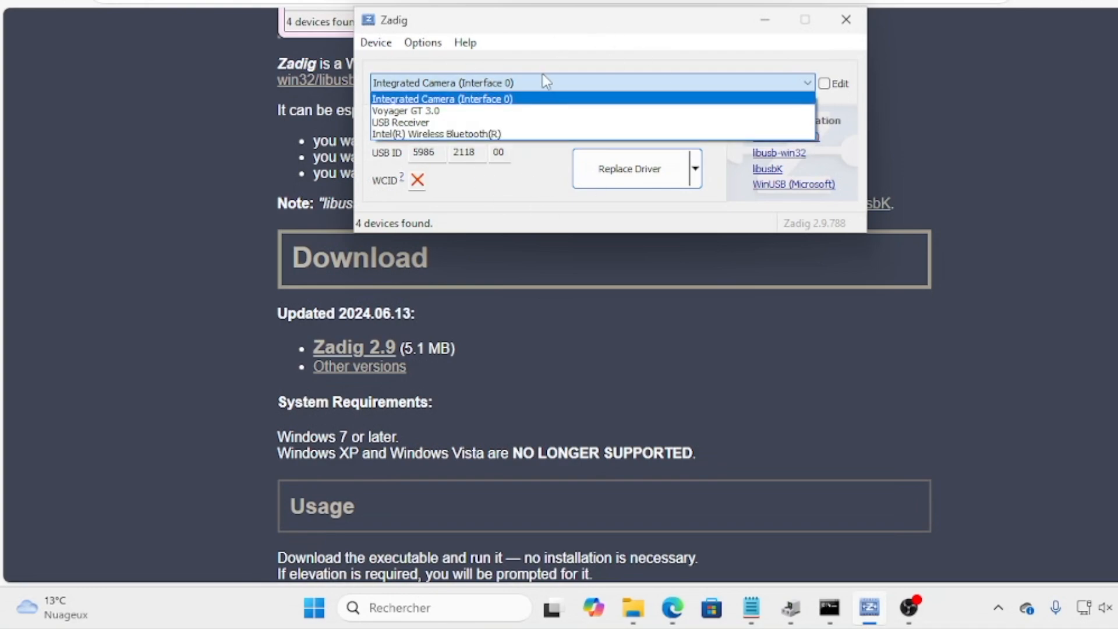
{"action": "mouse_move", "coordinate": [578, 72]}
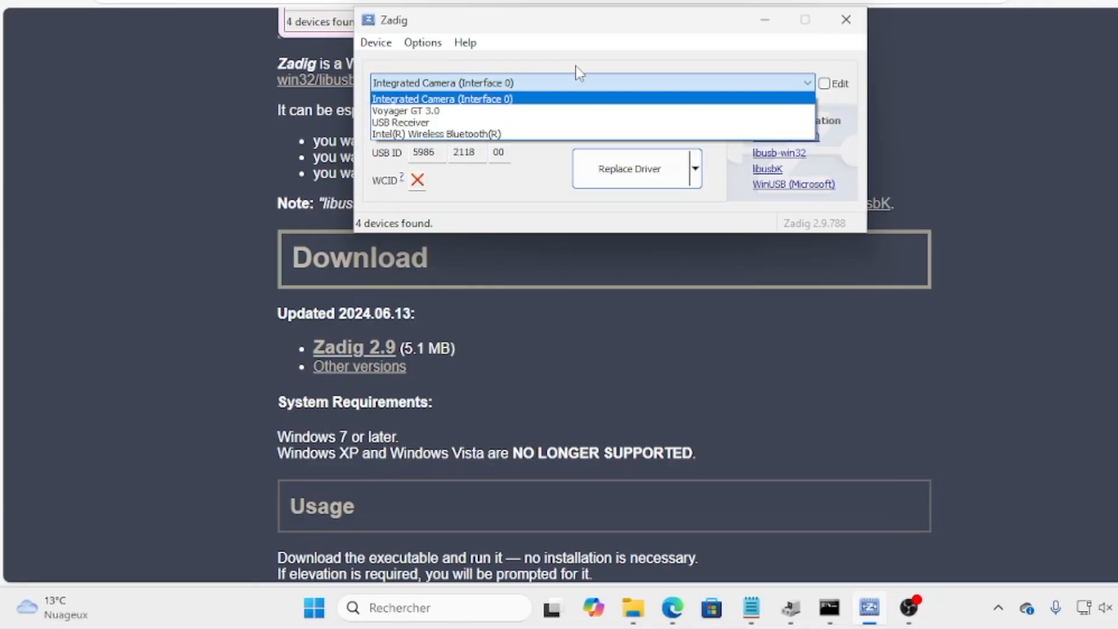
{"action": "mouse_move", "coordinate": [577, 105]}
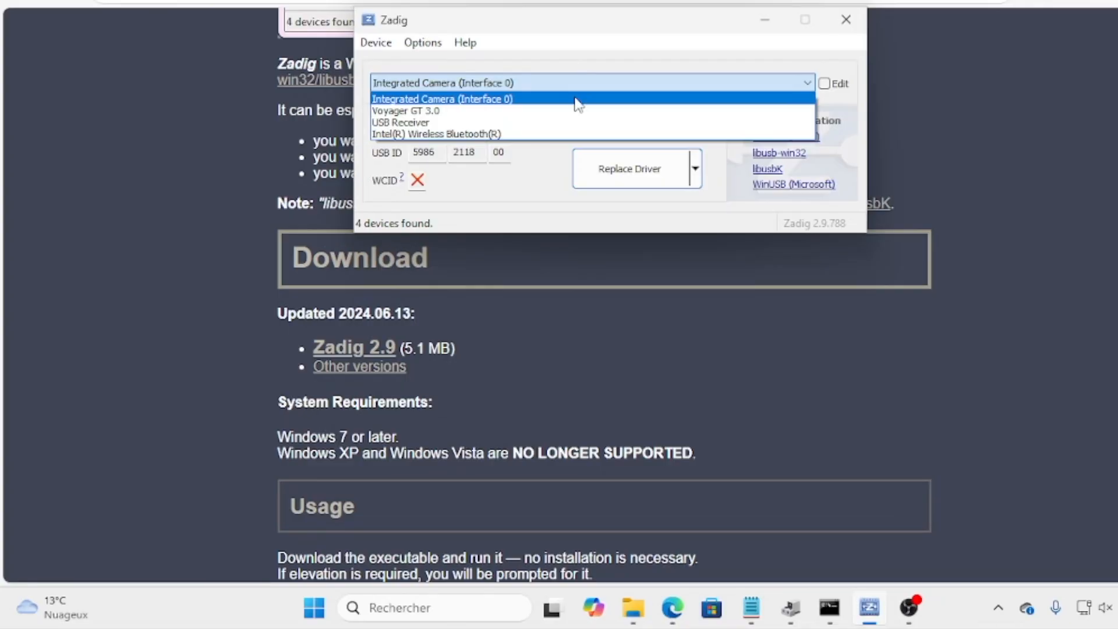
{"action": "mouse_move", "coordinate": [655, 49]}
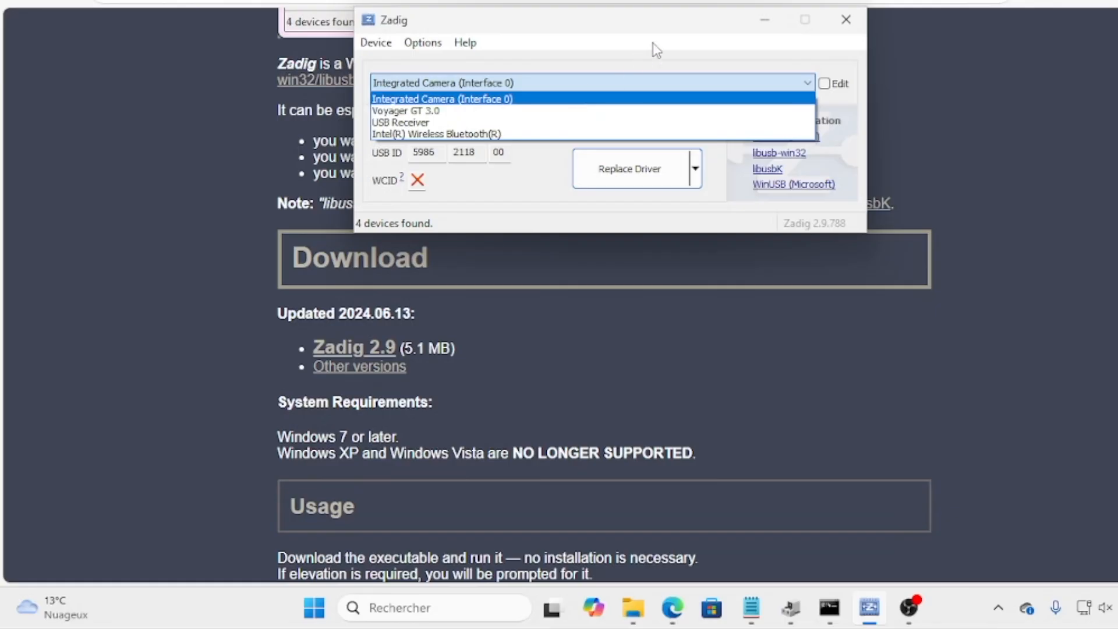
{"action": "left_click", "coordinate": [440, 98]}
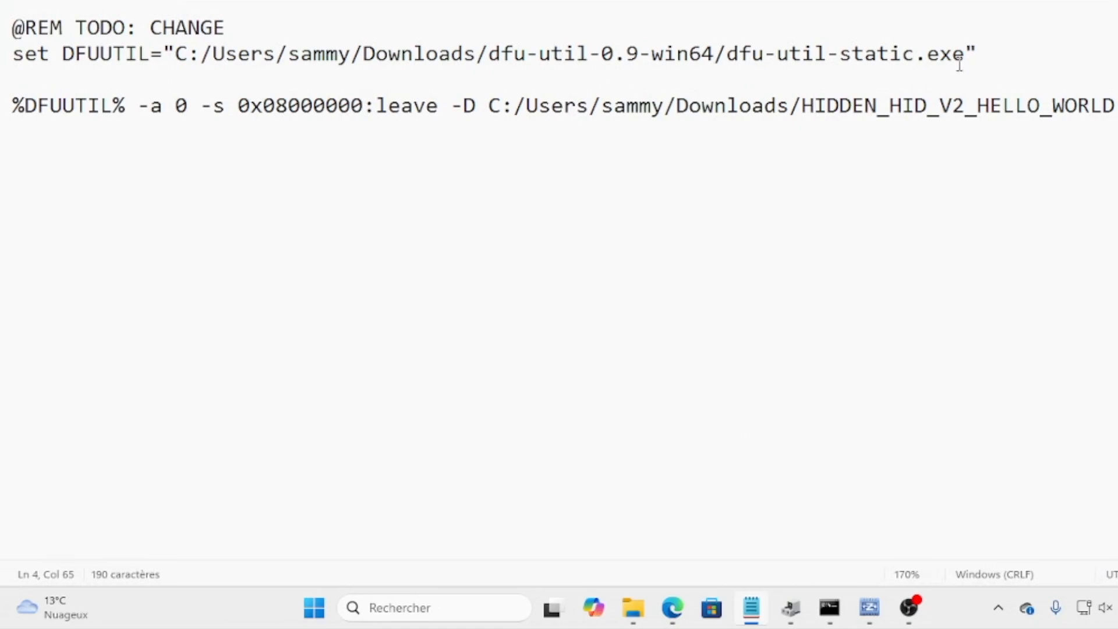
Select part of the DFUUTIL executable path in flash.bat for replacement.
{"action": "double_click", "coordinate": [845, 53]}
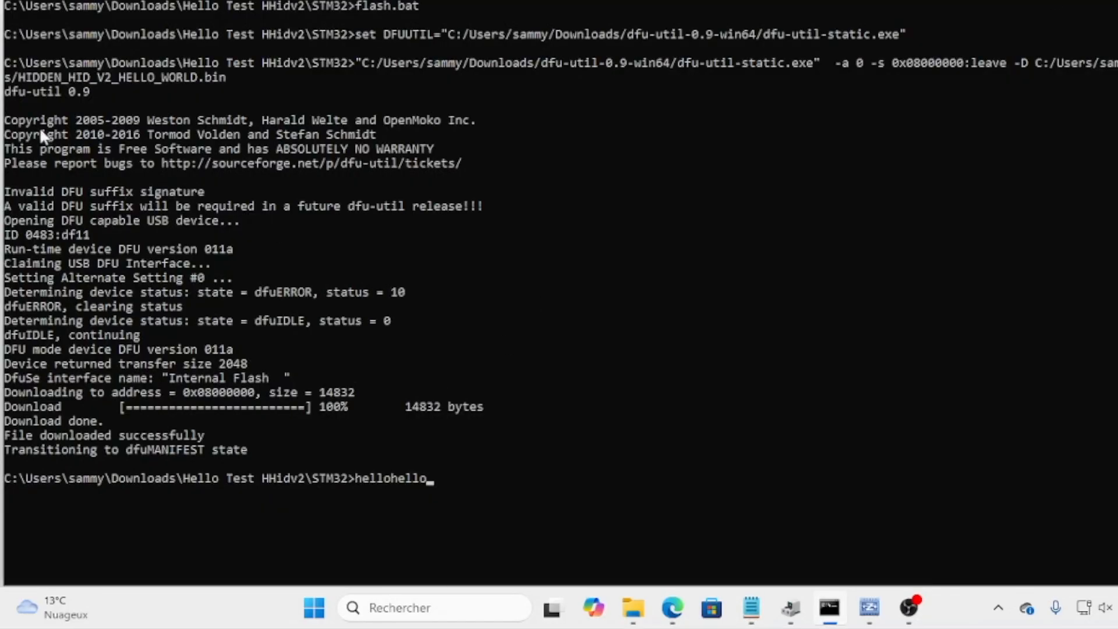
{"action": "mouse_move", "coordinate": [378, 520]}
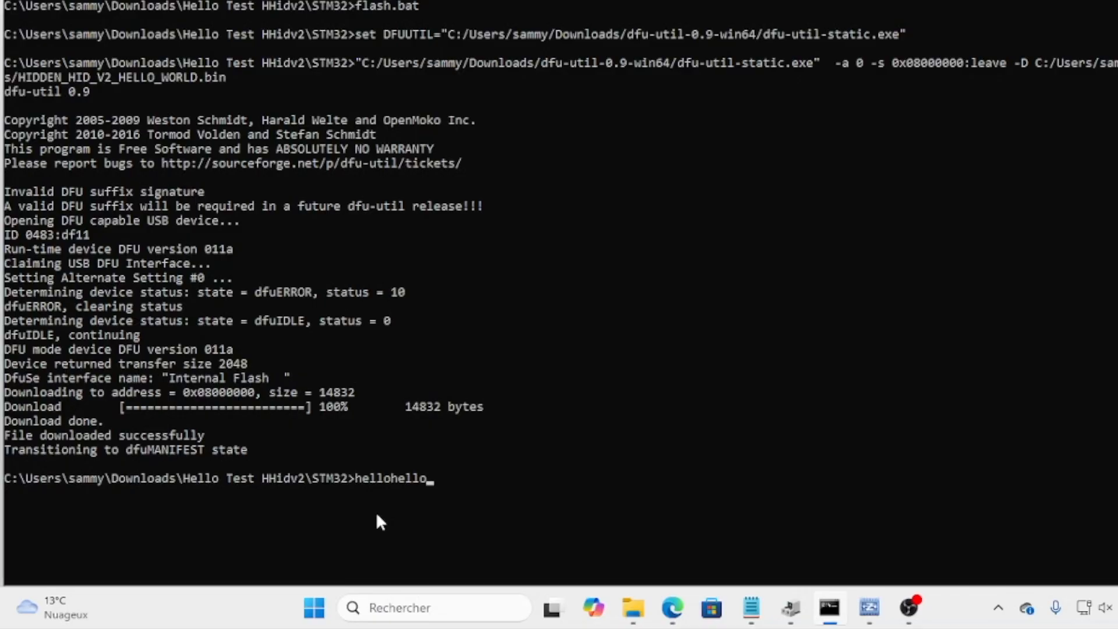
{"action": "mouse_move", "coordinate": [883, 588]}
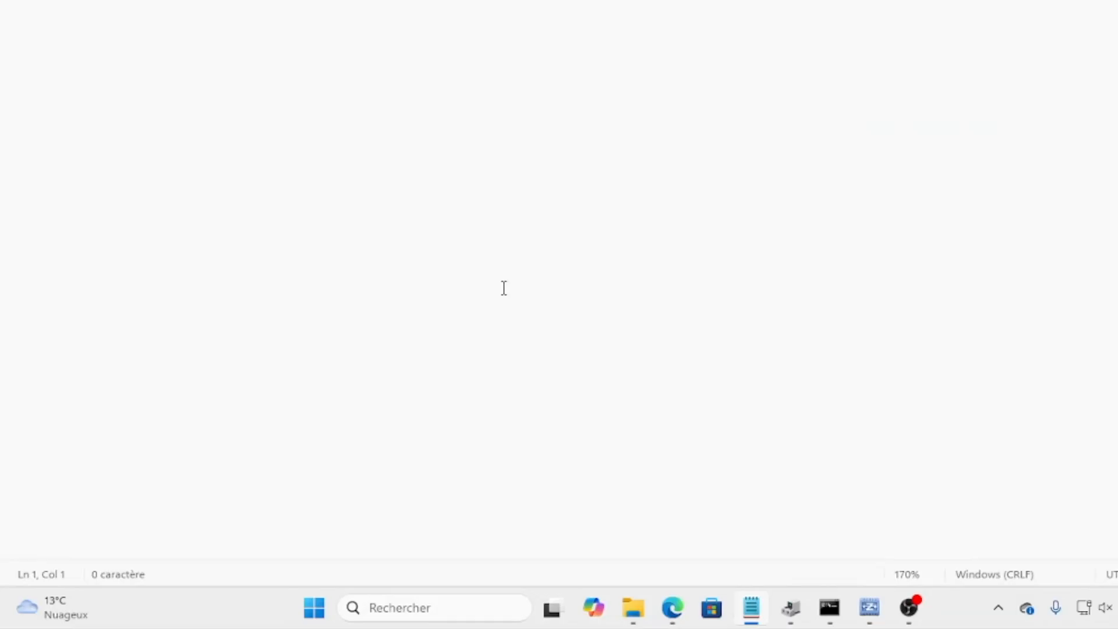
Enter 'hello' into the blank Notepad document.
{"action": "type", "text": "hello"}
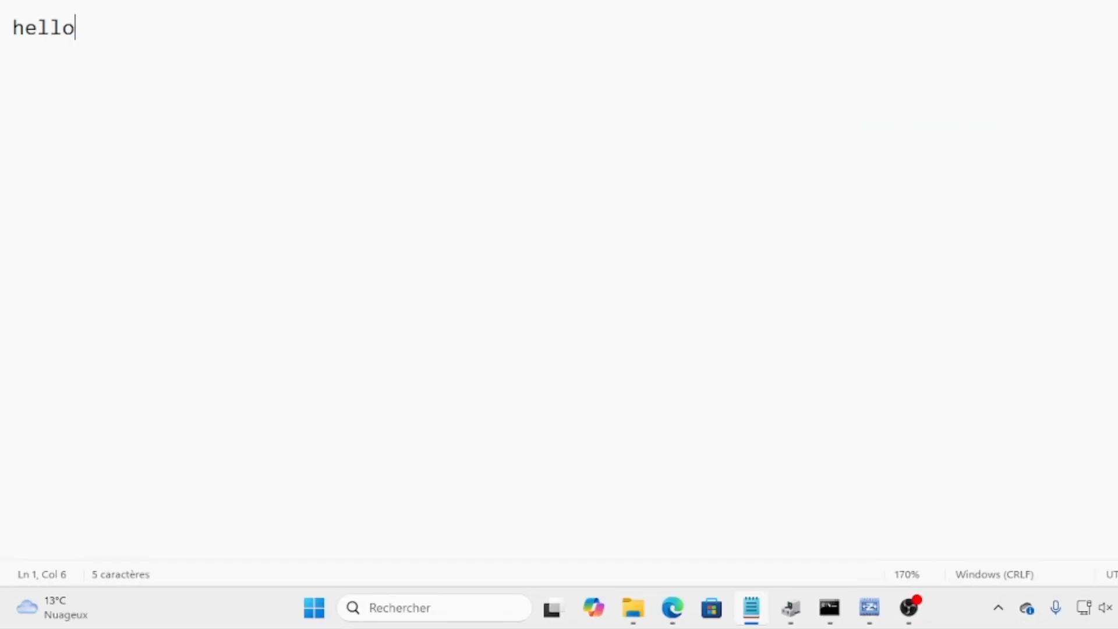
{"action": "mouse_move", "coordinate": [503, 288]}
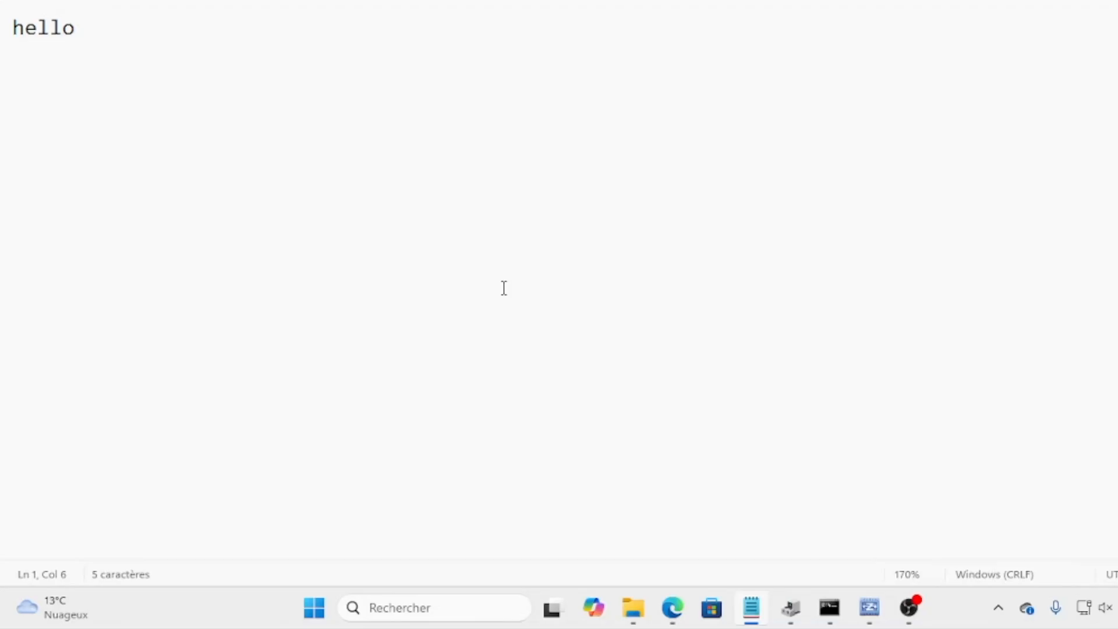
{"action": "mouse_move", "coordinate": [874, 558]}
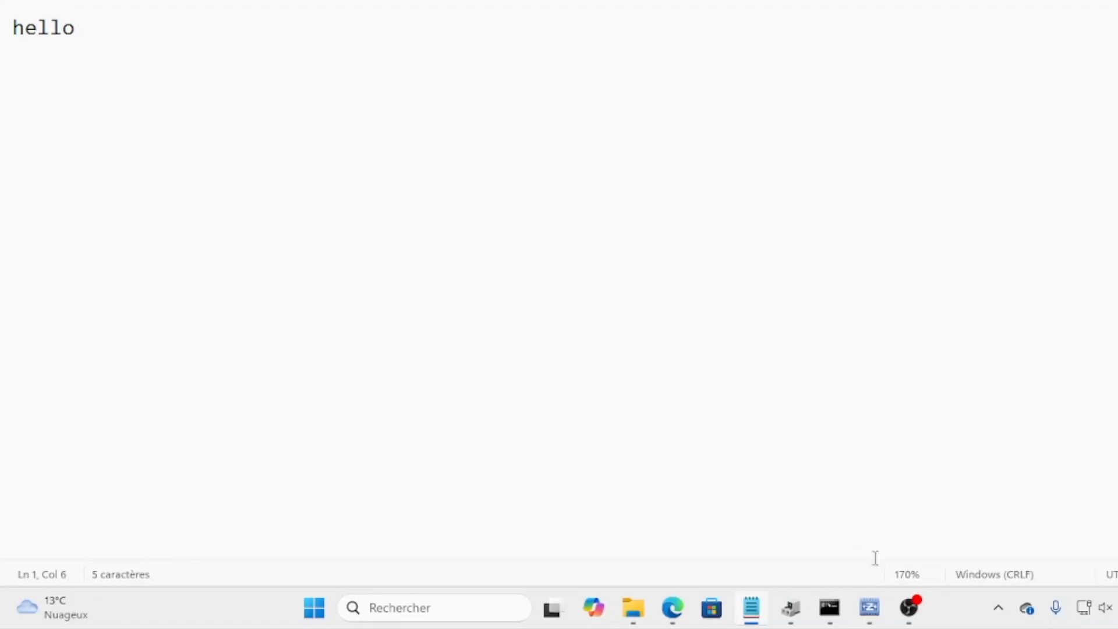